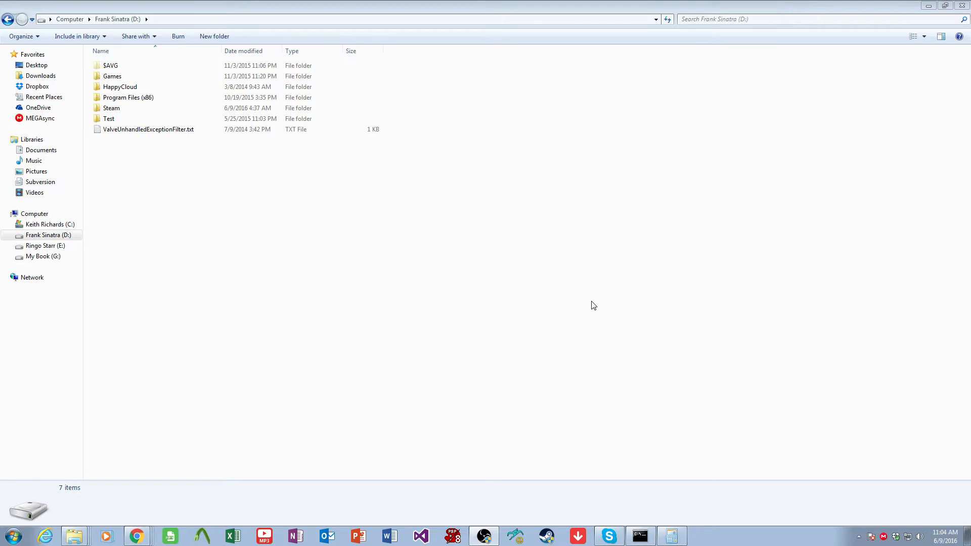
- Browse through Steam, SteamApps, common and SourceFilmmaker to the game folder, locating usermod
left_click(111, 108)
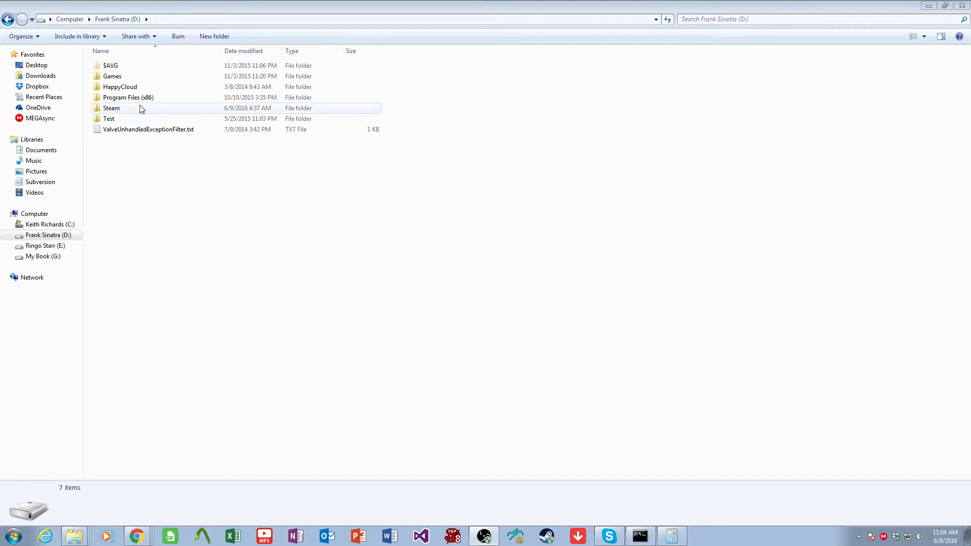
double_click(111, 108)
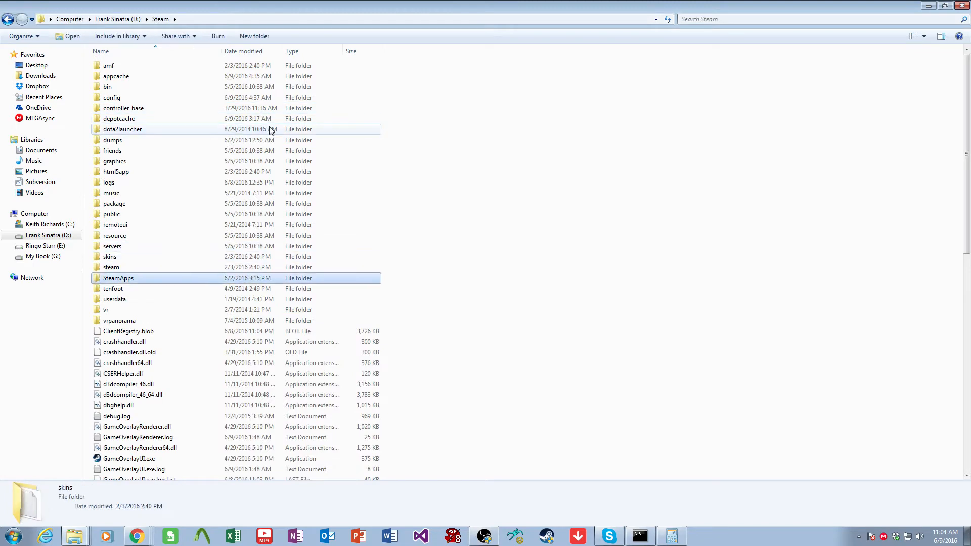
double_click(118, 278)
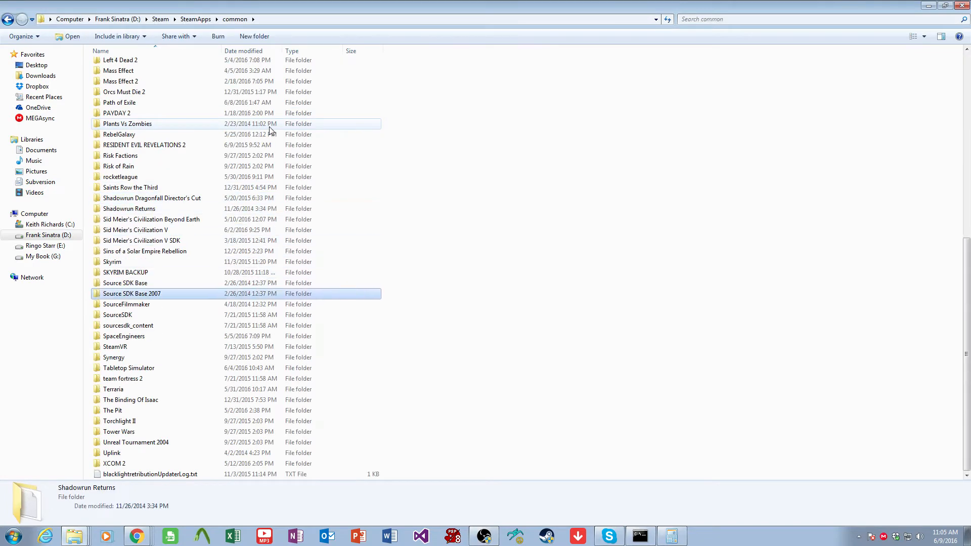
double_click(126, 304)
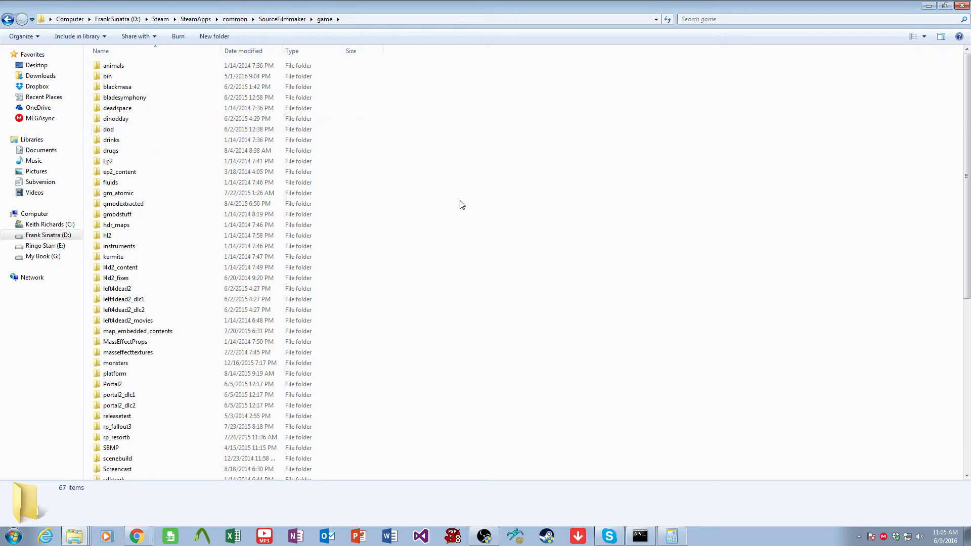
scroll("down", 3)
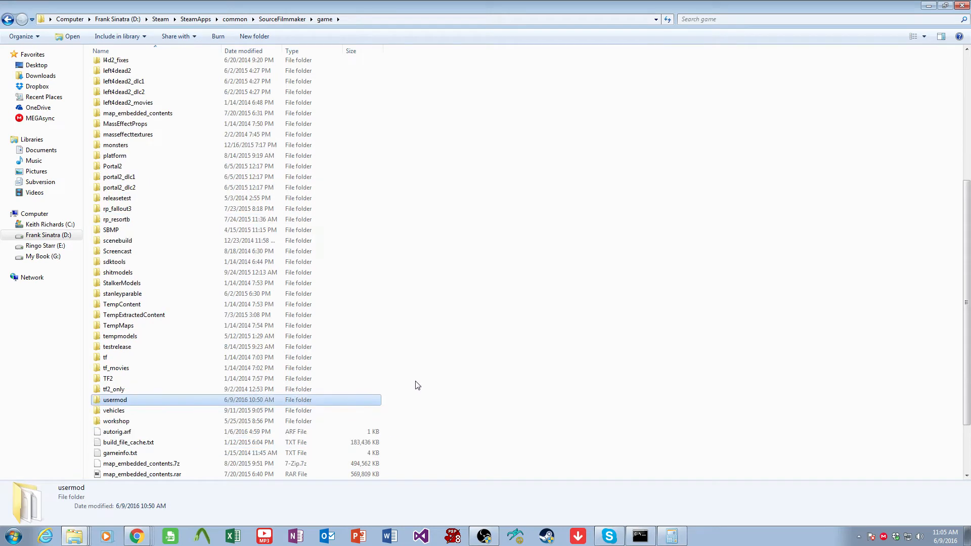
- Create a vidtuts folder holding materials and models subfolders, then return to the game folder
right_click(417, 384)
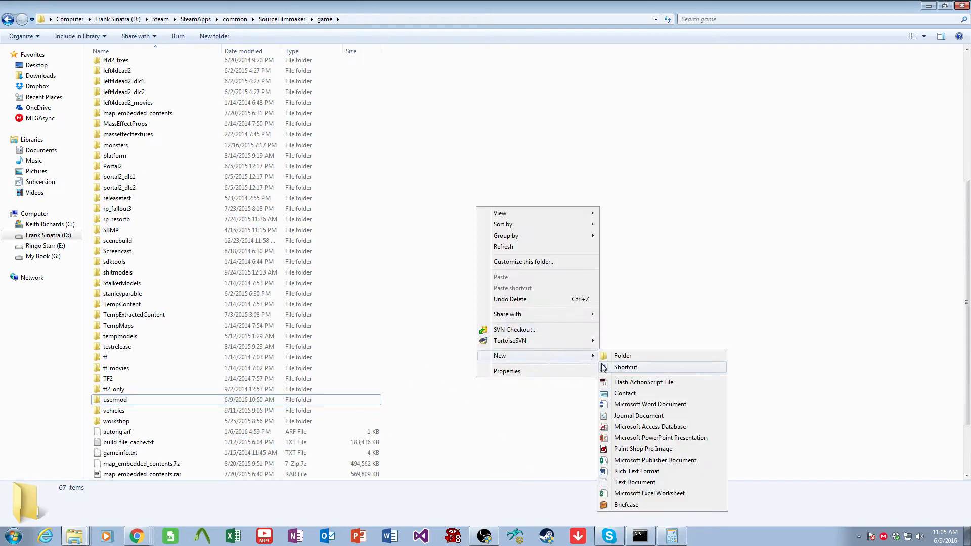
left_click(624, 355)
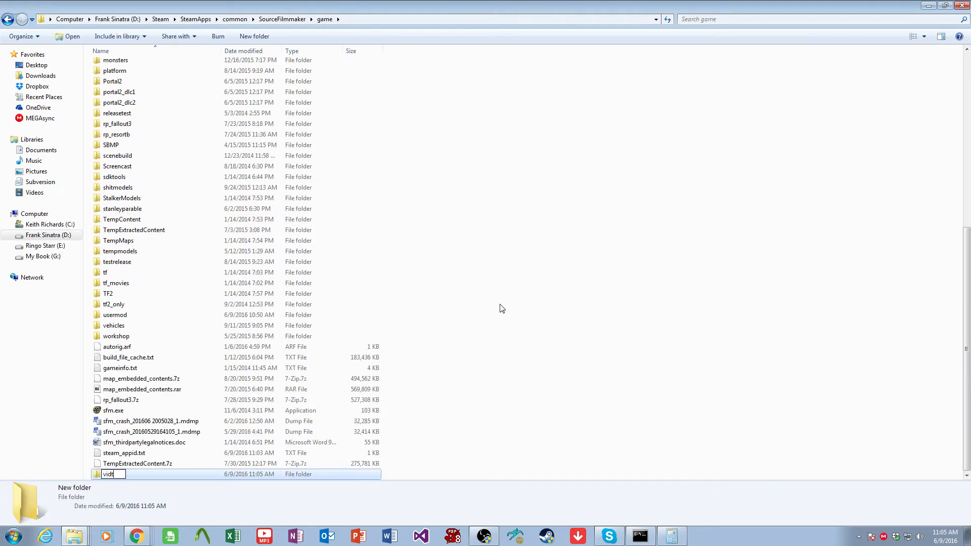
key("Return")
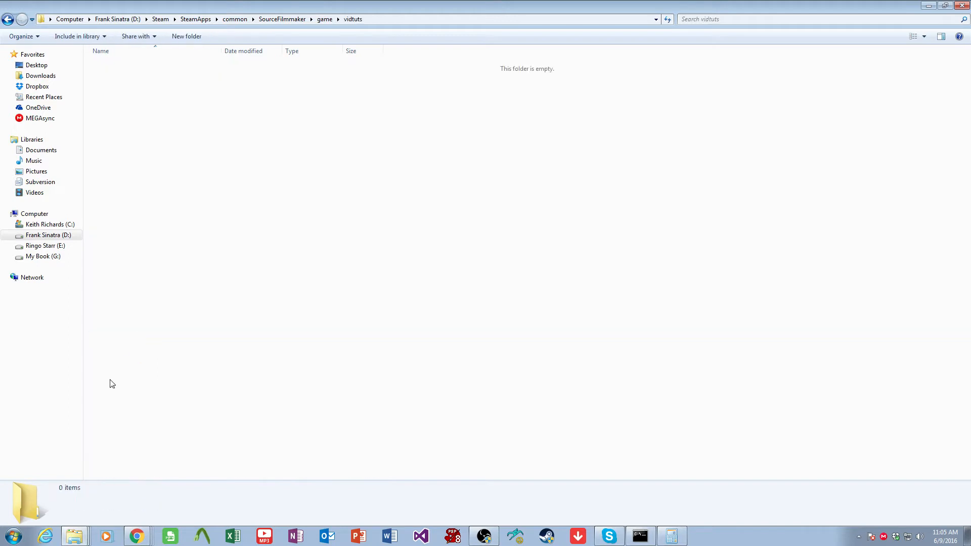
mouse_move(86, 518)
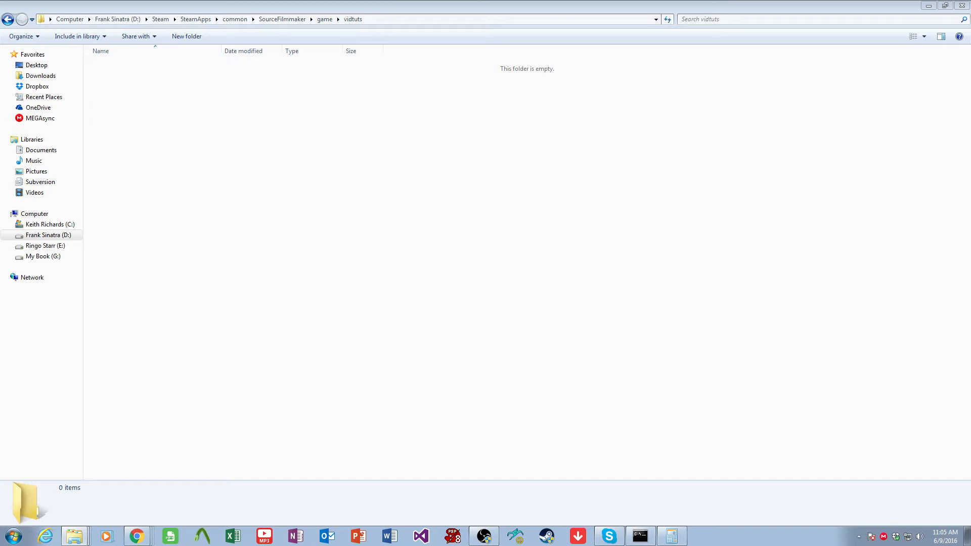
mouse_move(212, 100)
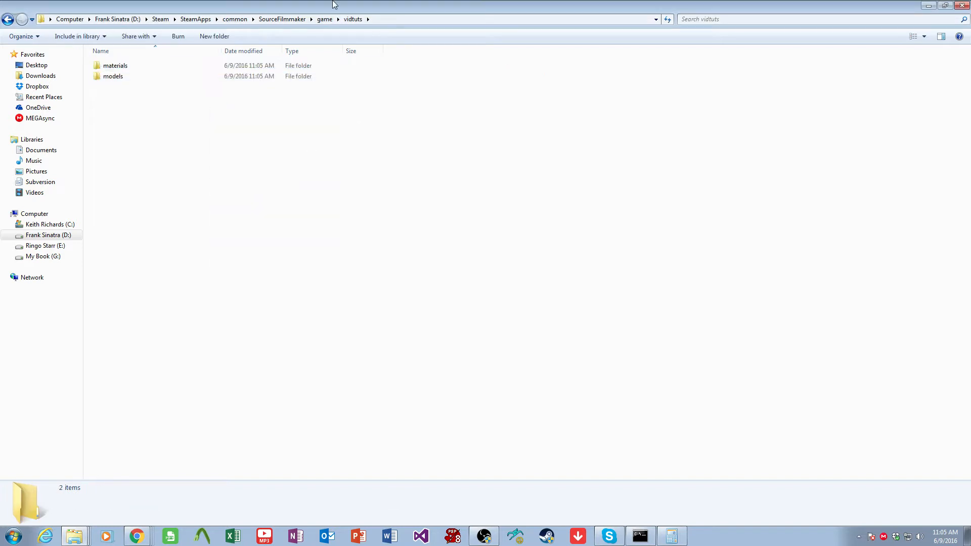
left_click(325, 19)
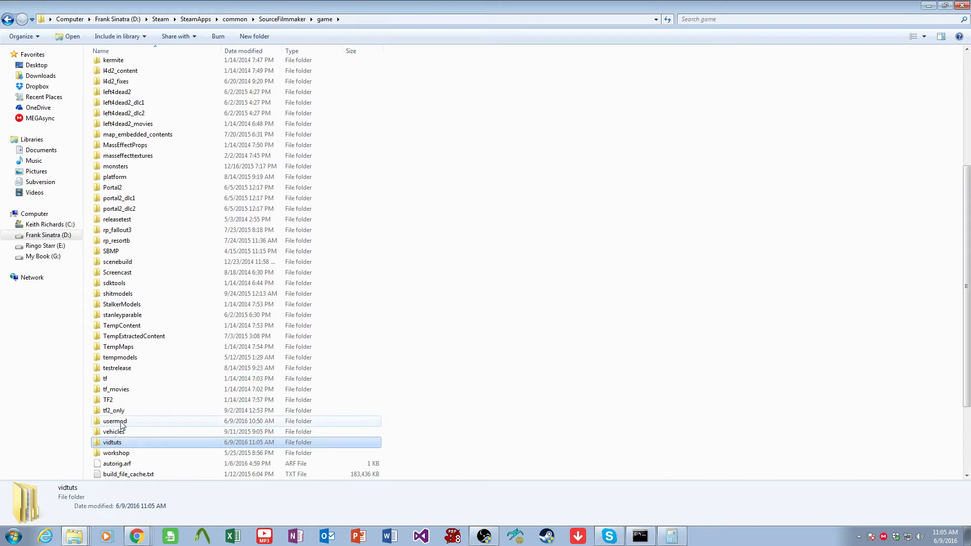
- Open usermod's gameinfo.txt in Notepad++
double_click(115, 421)
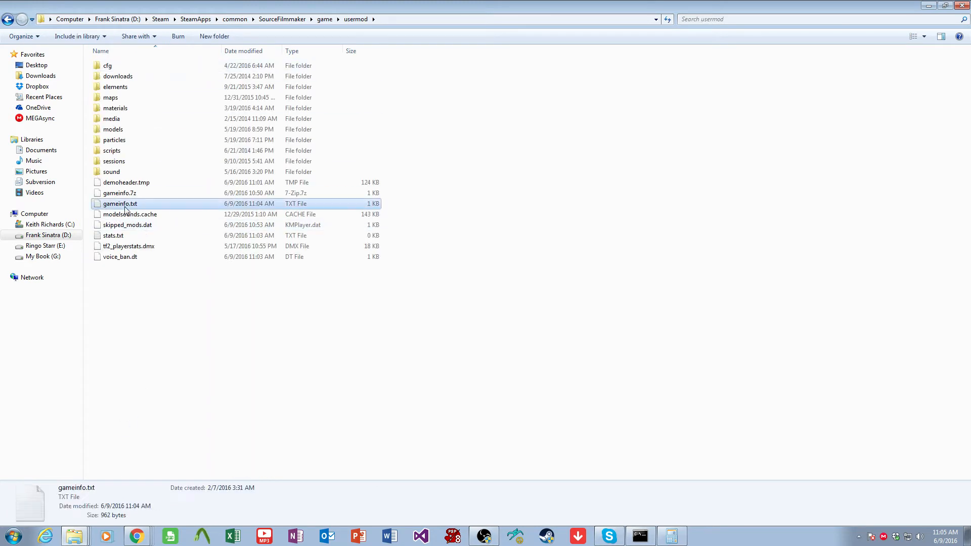
right_click(119, 204)
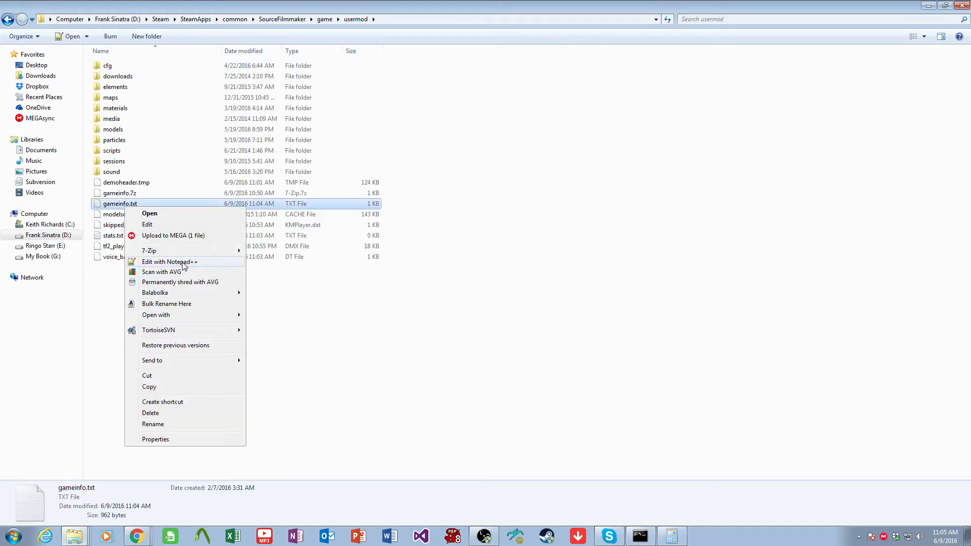
left_click(169, 261)
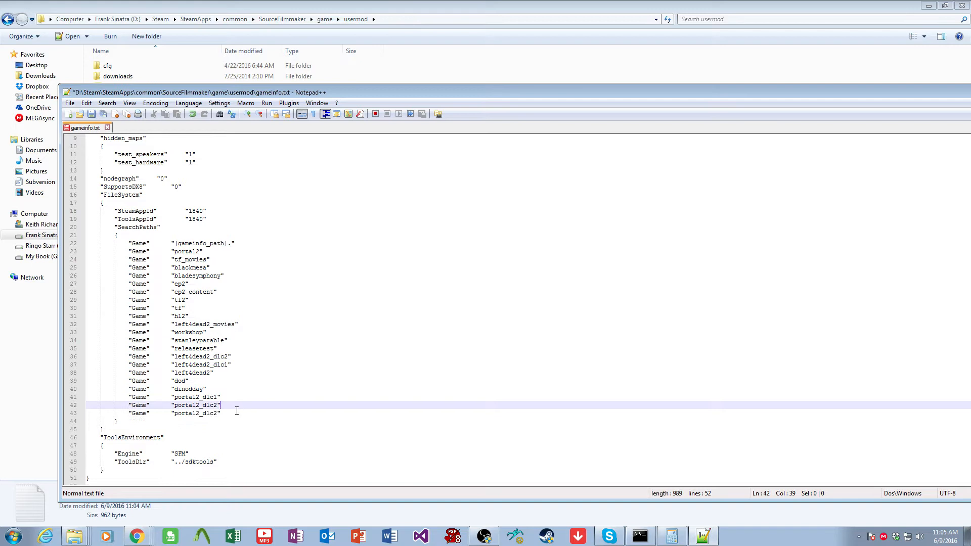
- Replace the duplicated portal2_dlc2 search path on line 43 with vidtuts
double_click(195, 413)
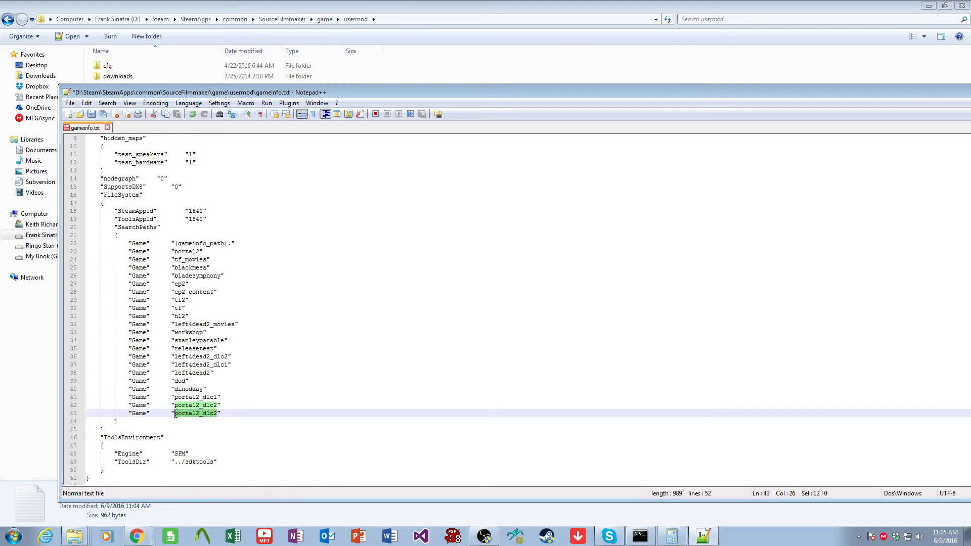
type("vidtuts")
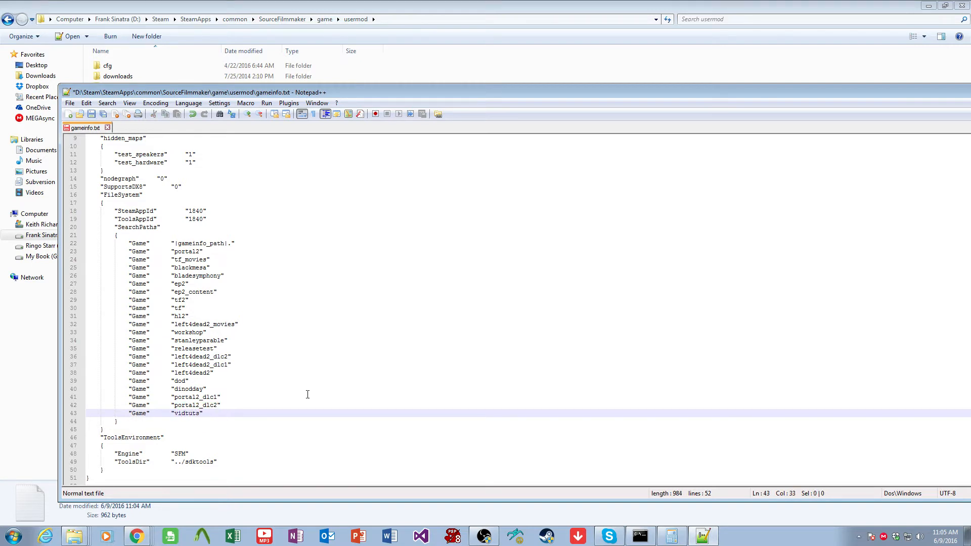
left_click(11, 535)
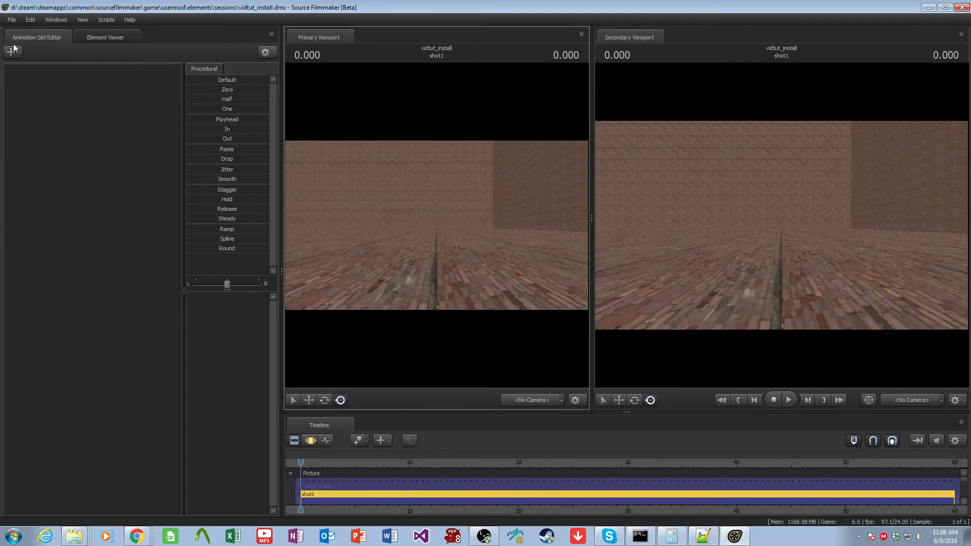
- Create an animation set from the vidtuts basketball.mdl model, adding it to the viewports
left_click(12, 52)
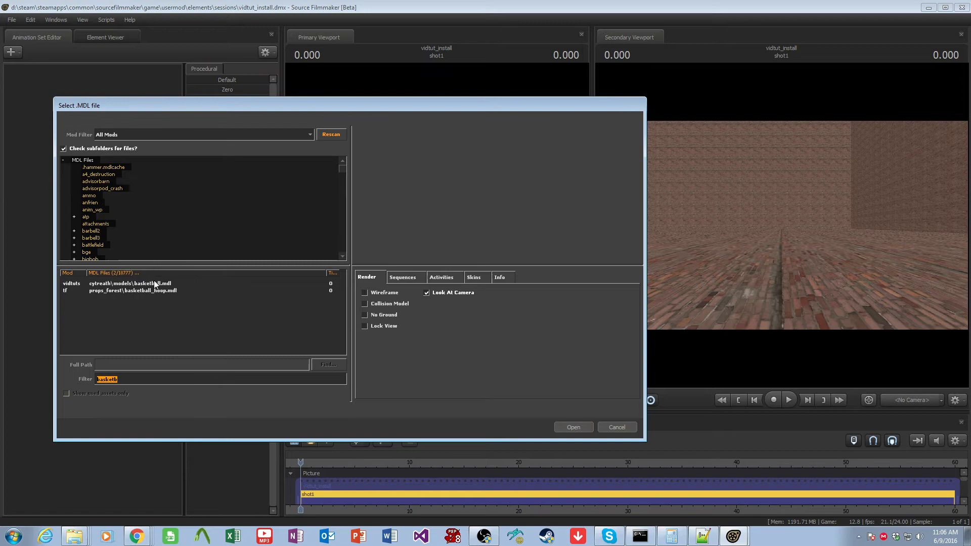
left_click(130, 283)
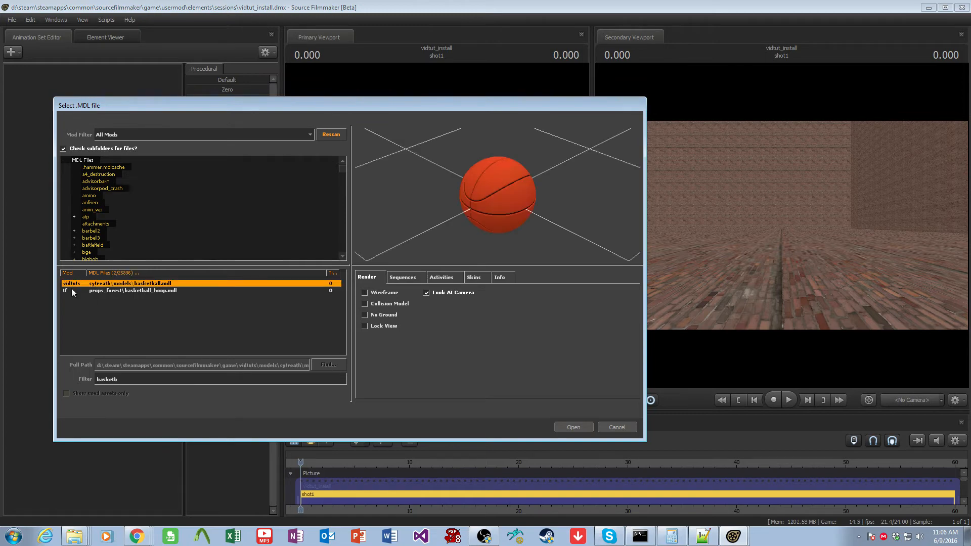
left_click(572, 427)
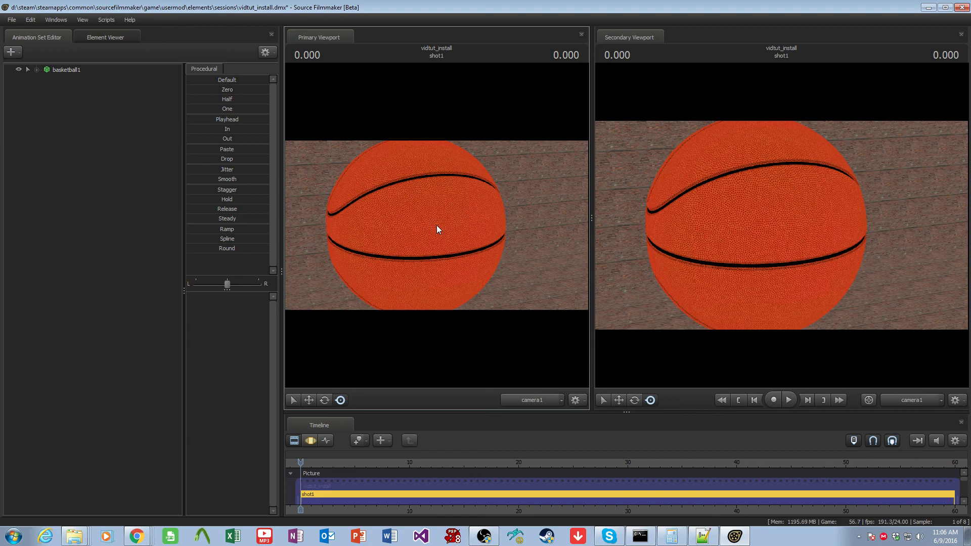
mouse_move(485, 535)
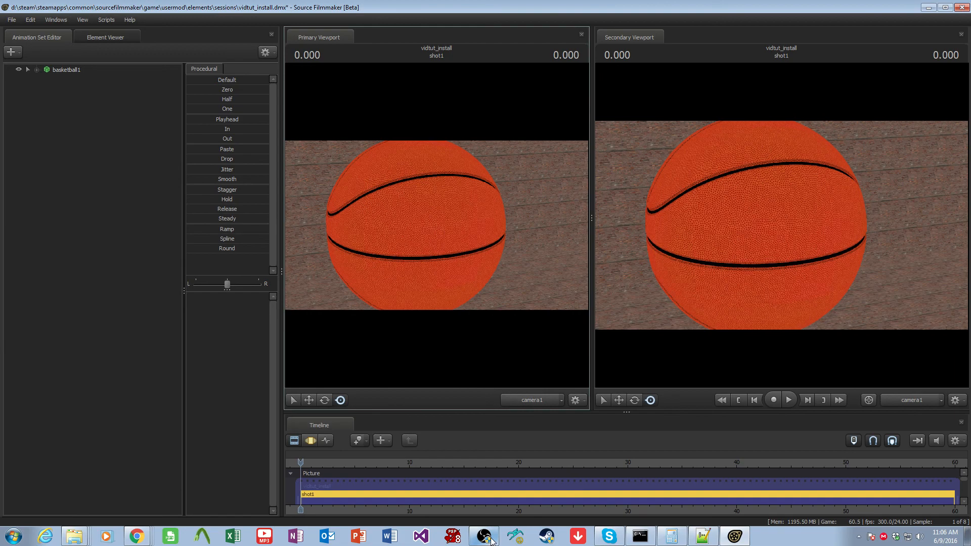